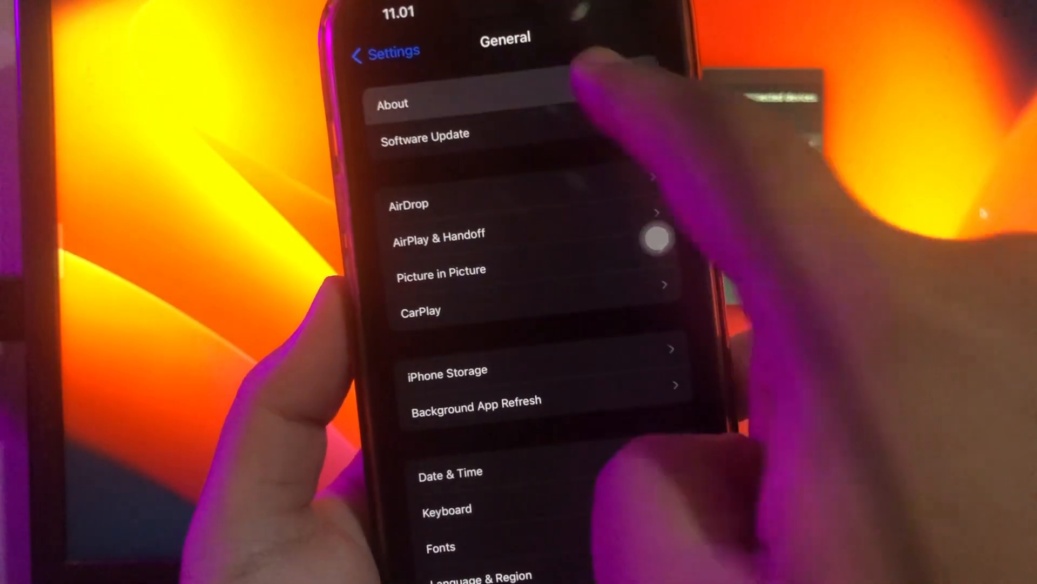
# - Leave General settings and bring up the resources.usescarlet.com install options in Safari
pyautogui.click(393, 104)
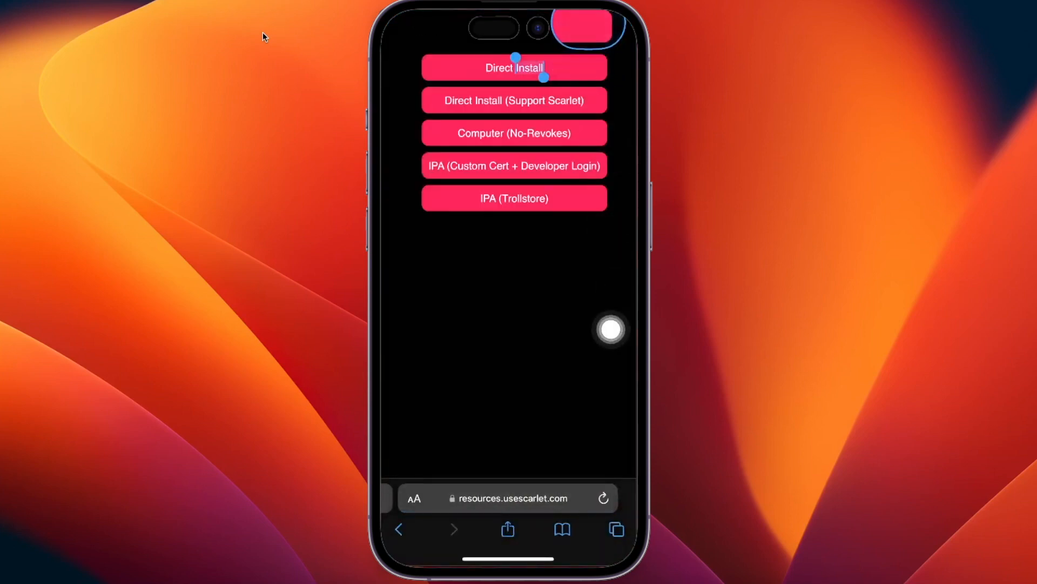
# - Start Scarlet's Direct Install, confirm the prompt, and return to the Scarlet website
pyautogui.click(514, 67)
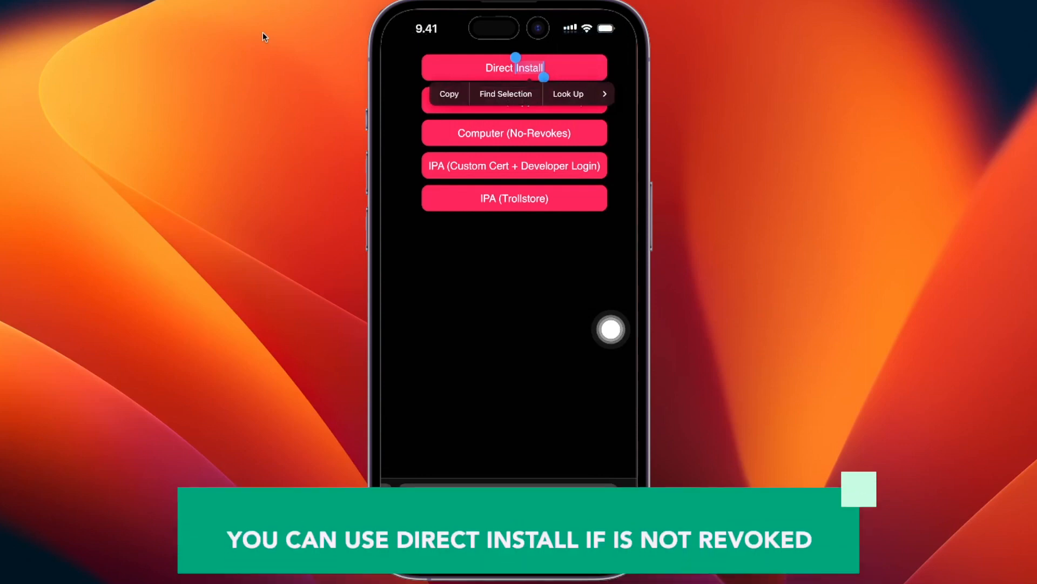
pyautogui.click(514, 67)
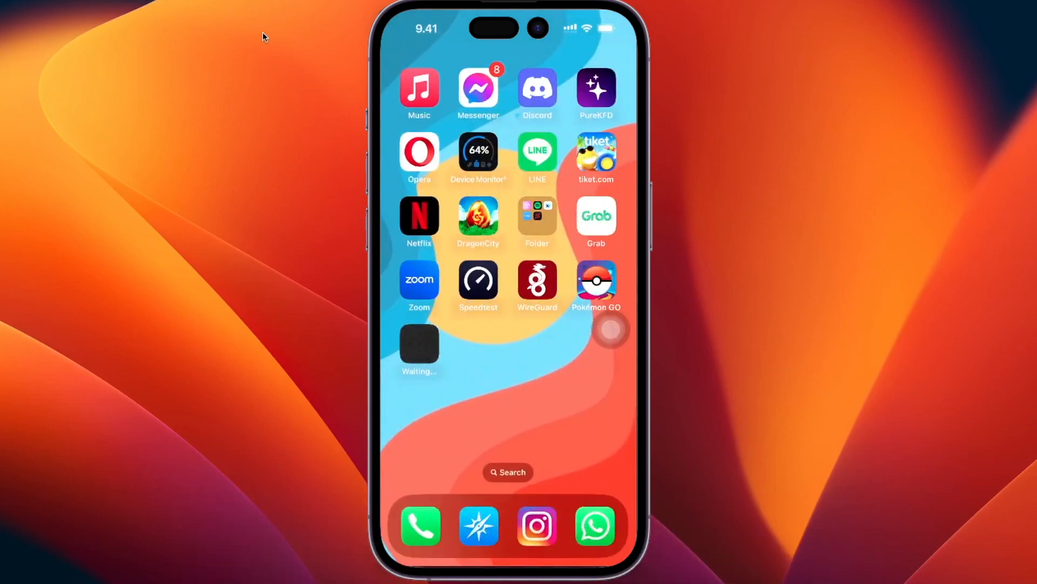
pyautogui.click(419, 344)
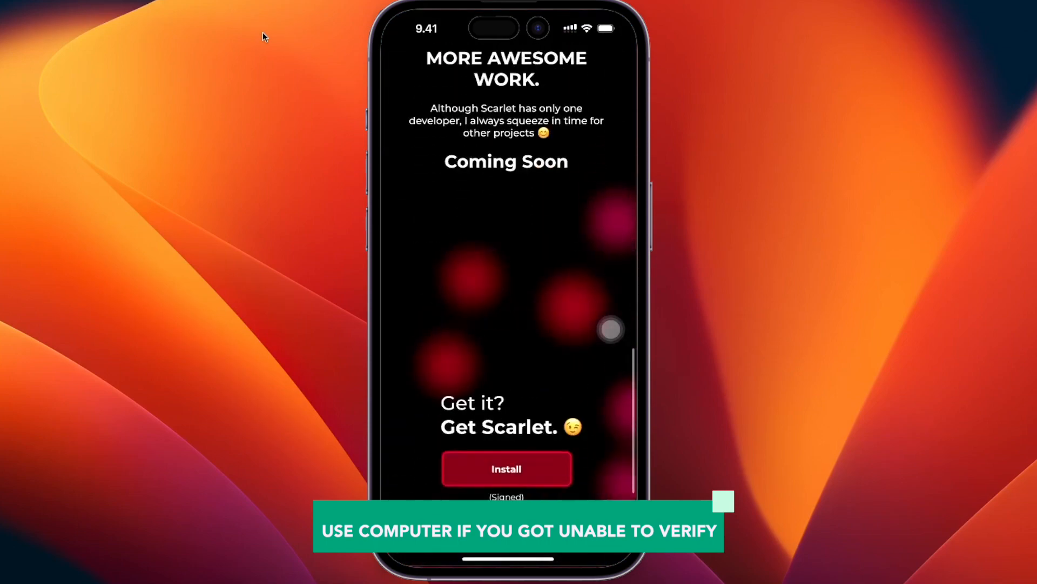
# - Choose Computer (No-Revokes) and scroll the DebProvision README down to the Scarlet heading
pyautogui.click(507, 469)
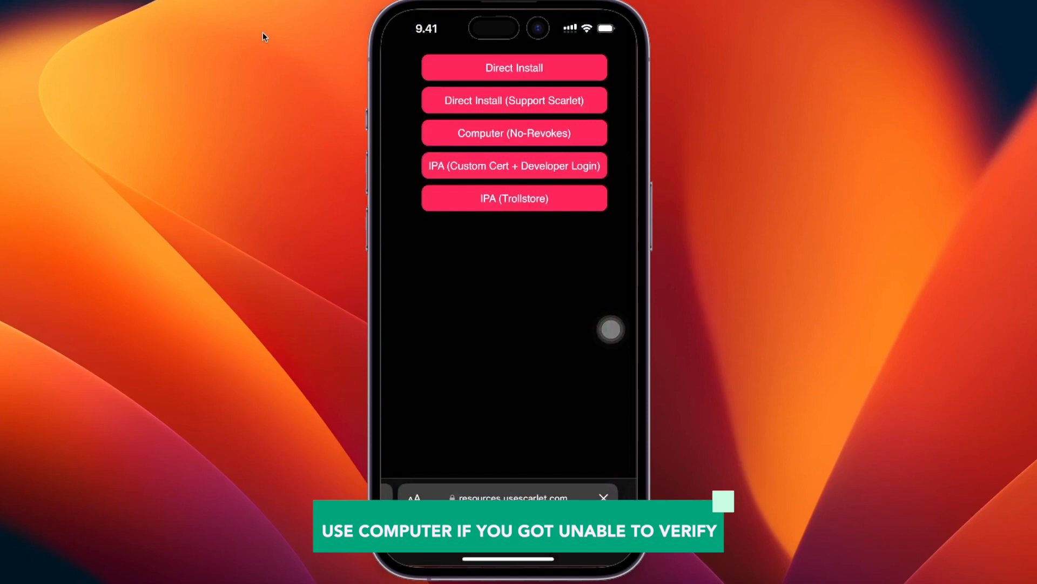
pyautogui.click(514, 67)
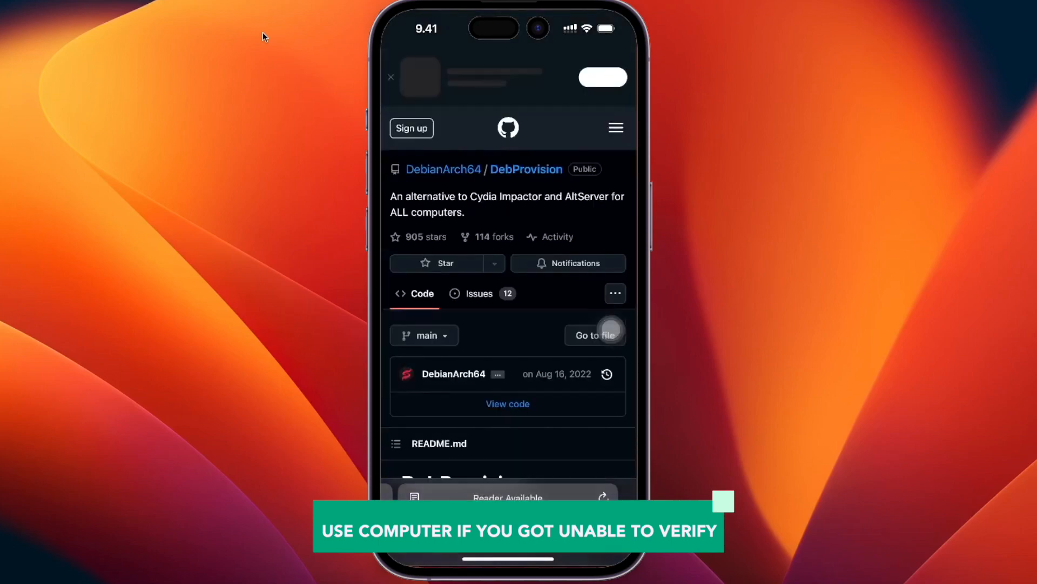
pyautogui.scroll(-3)
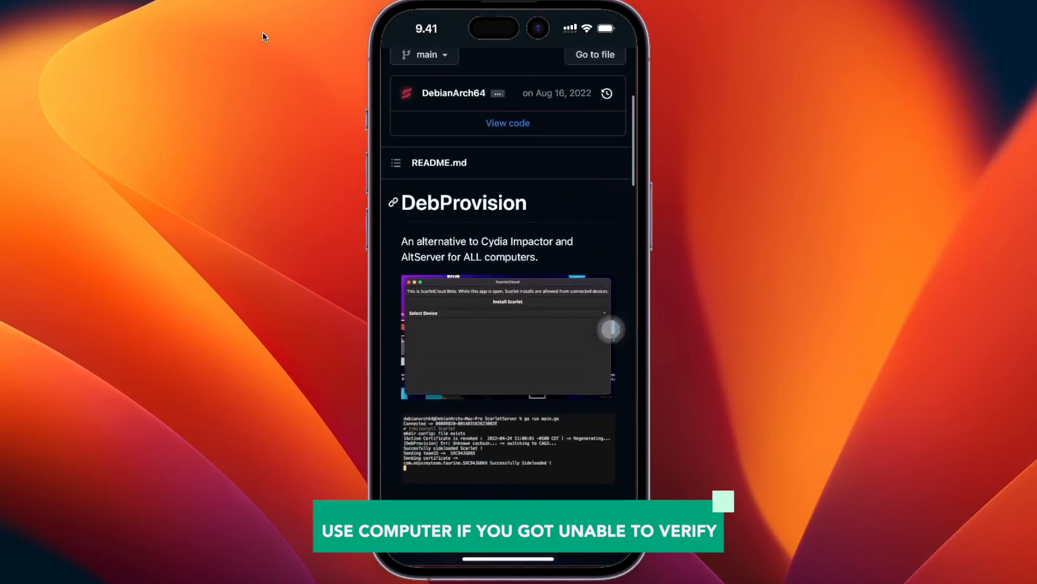
pyautogui.scroll(-3)
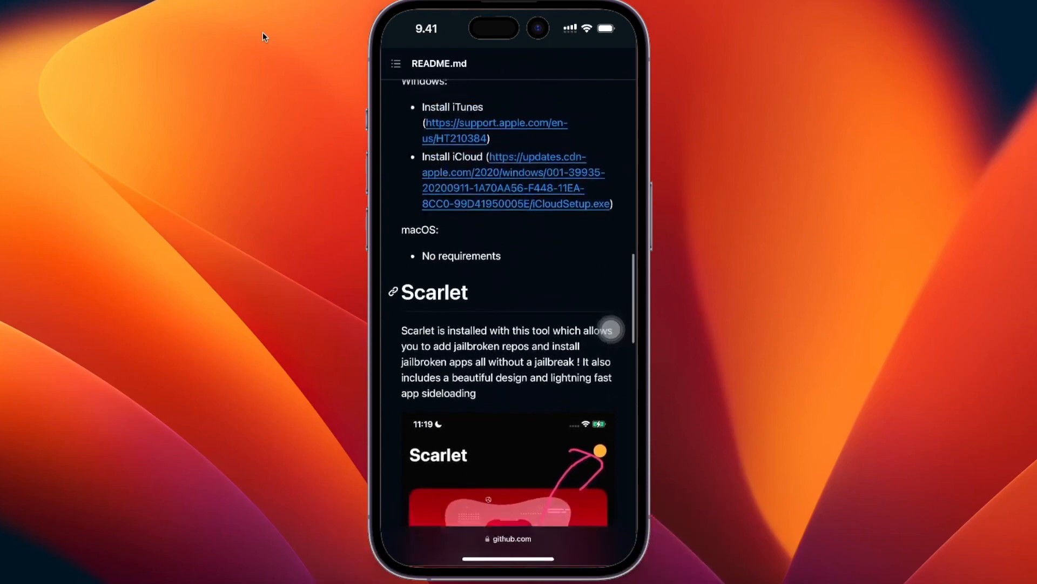
pyautogui.scroll(-3)
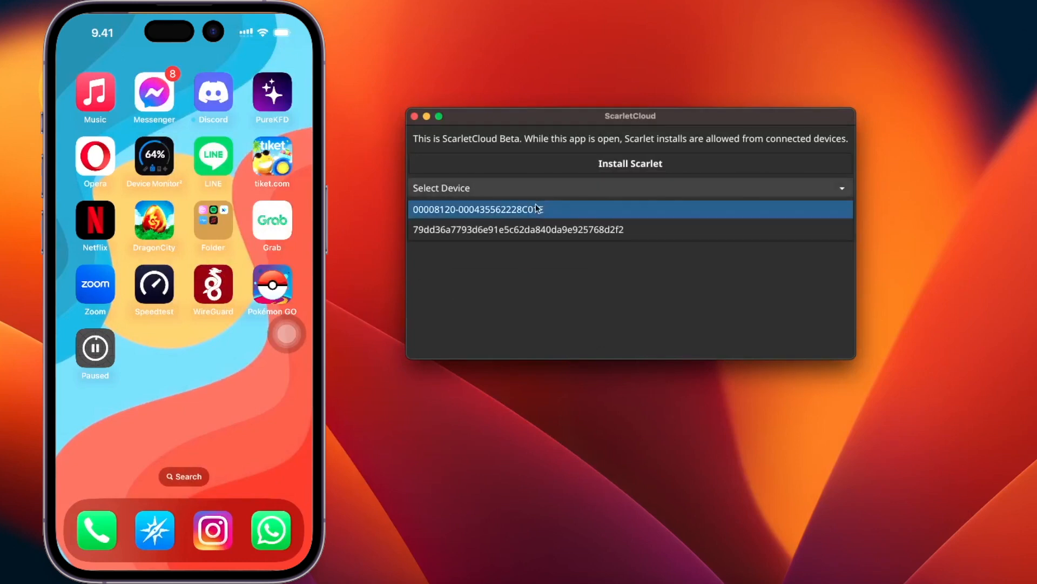
# - Select the second connected iPhone in ScarletCloud and install Scarlet onto it
pyautogui.click(519, 230)
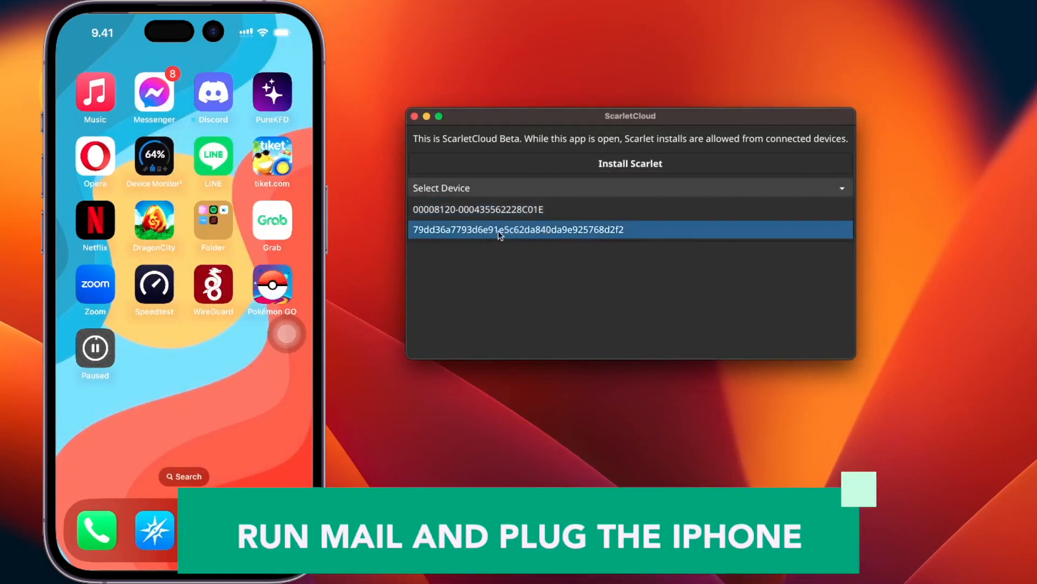
pyautogui.click(518, 229)
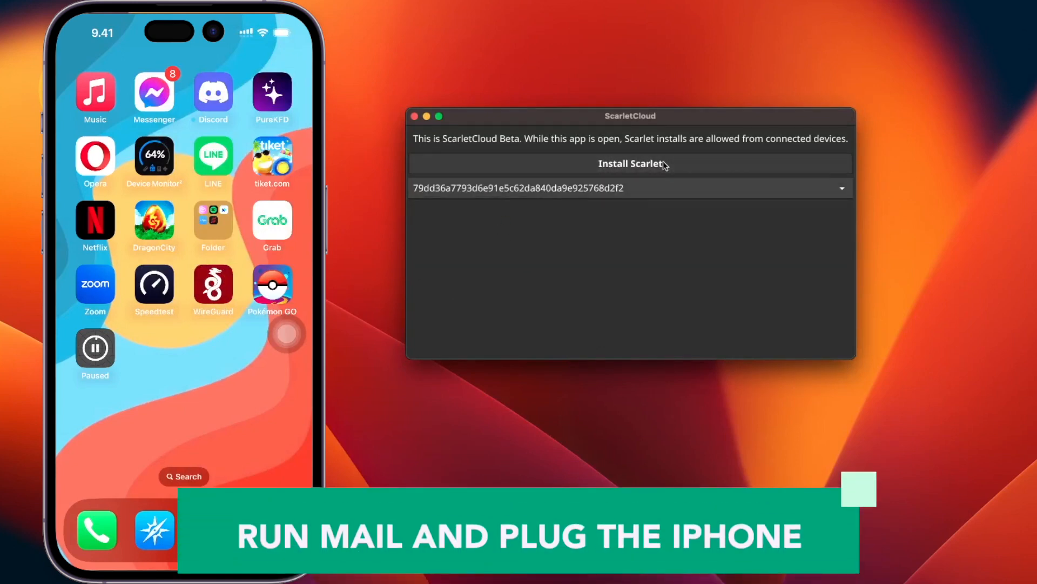
pyautogui.click(628, 164)
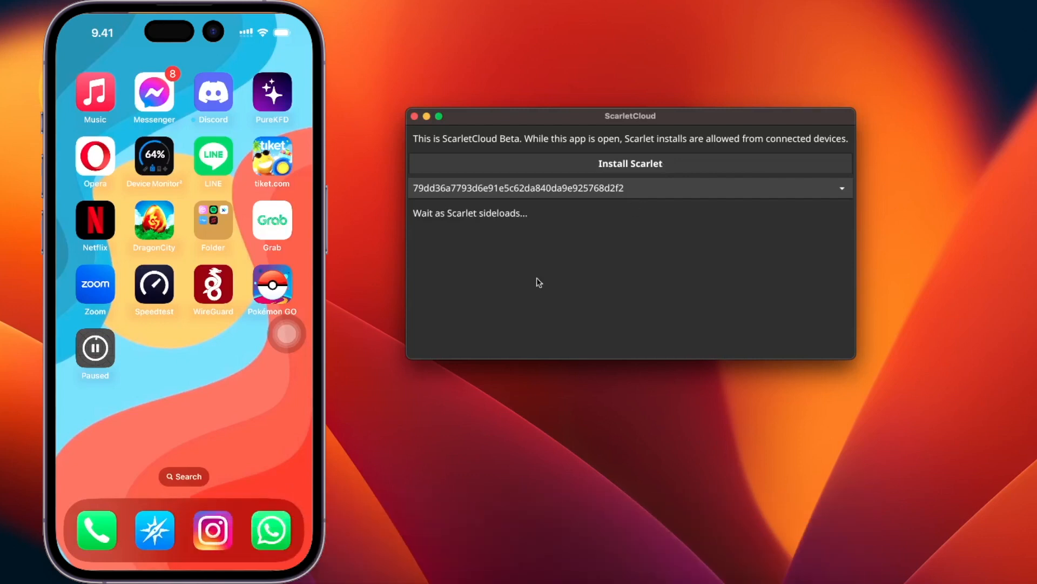
pyautogui.moveTo(730, 334)
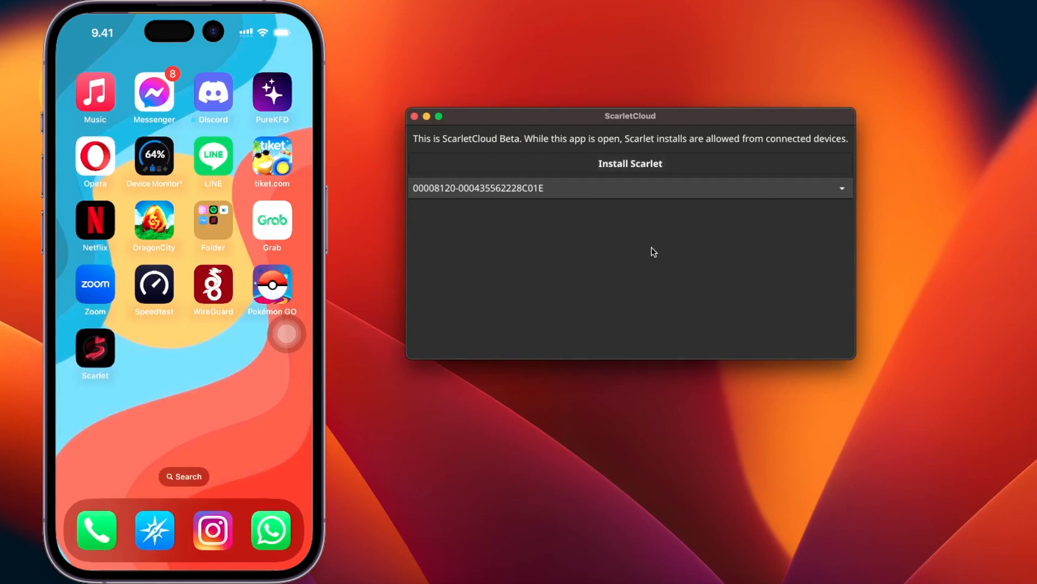
pyautogui.click(94, 347)
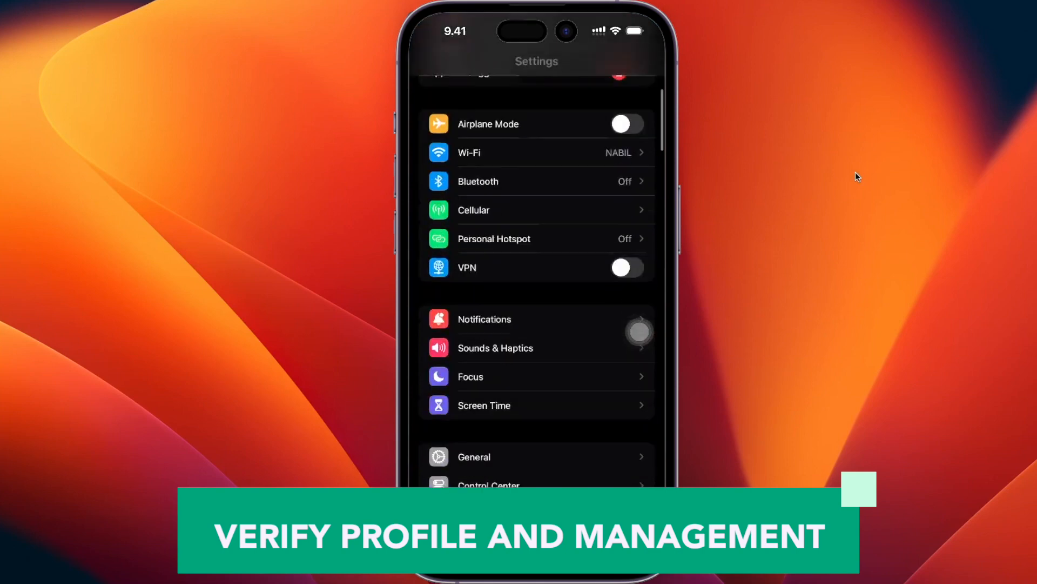
# - Open VPN & Device Management and the untrusted Developer App profile
pyautogui.click(474, 457)
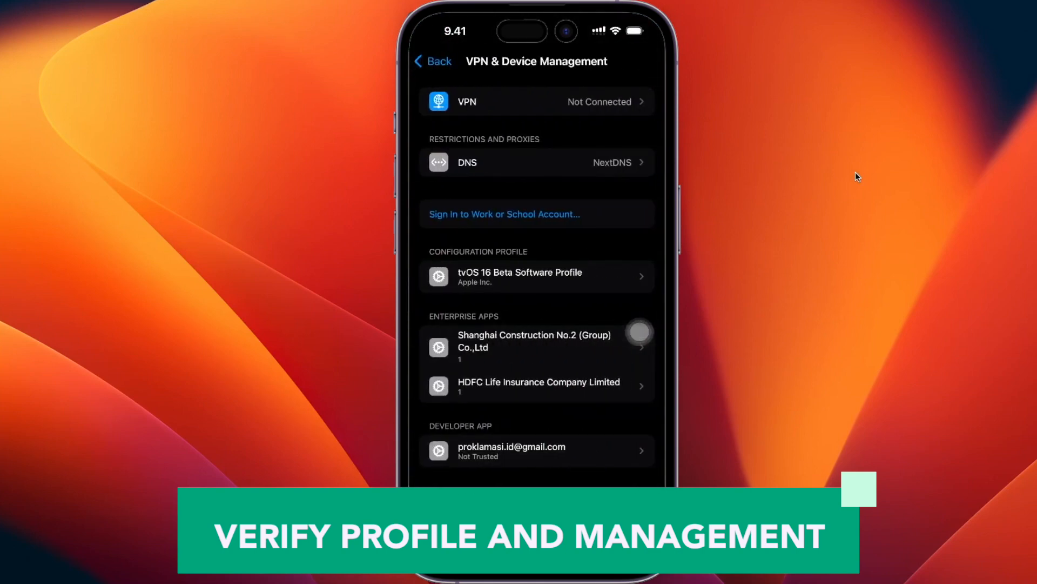
pyautogui.click(537, 450)
pyautogui.write('s')
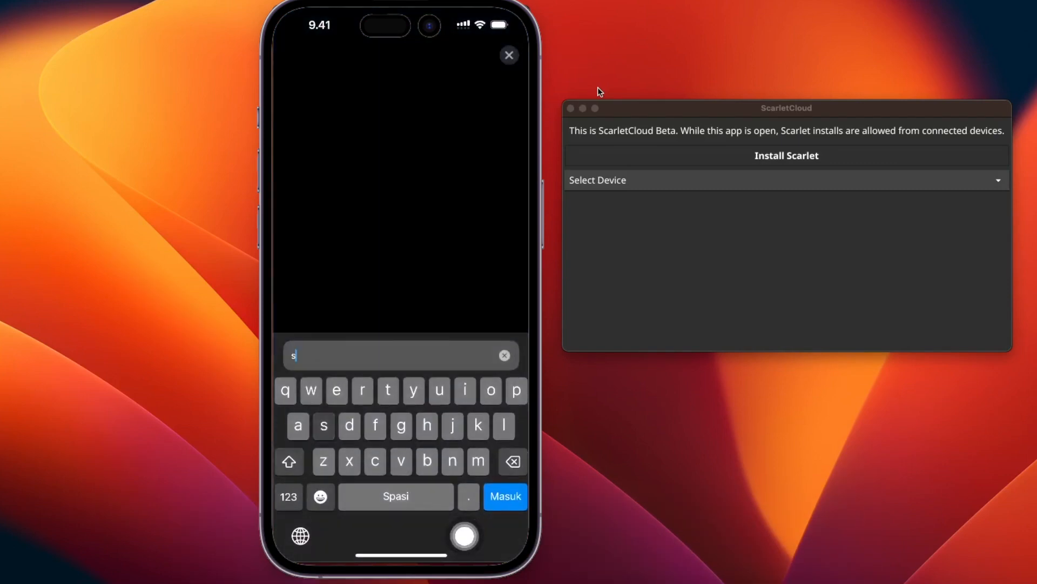
# - Search 'Scarlet emp', open DebProvision Releases, and download emp.conf from the assets
pyautogui.write('carlet em')
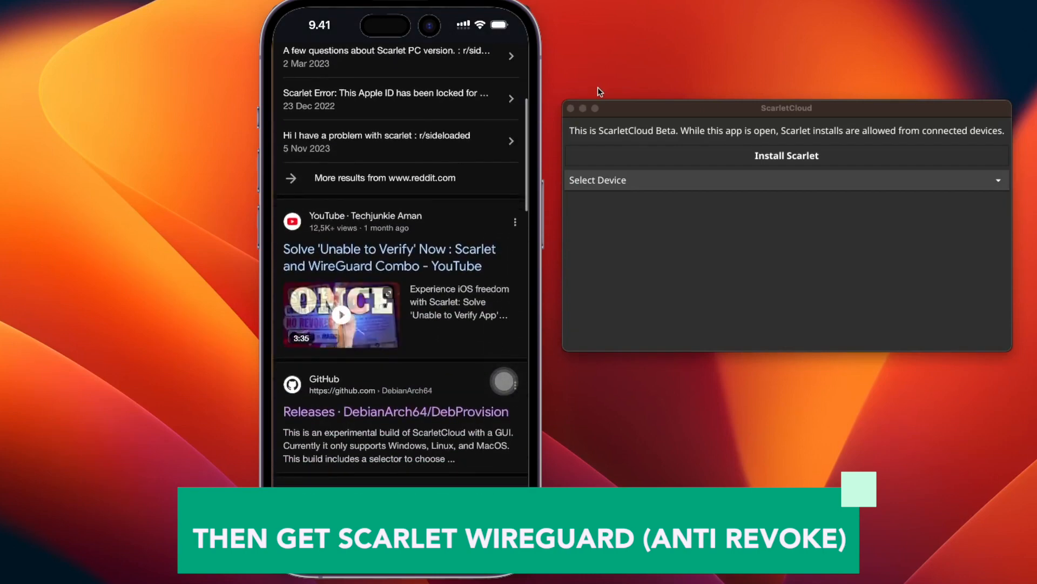
pyautogui.click(396, 411)
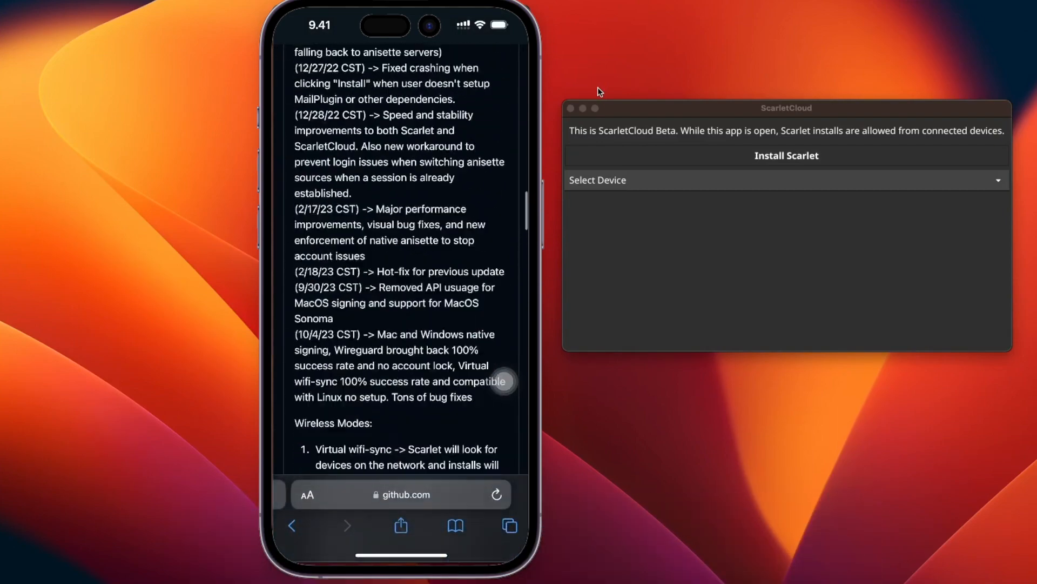
pyautogui.scroll(-3)
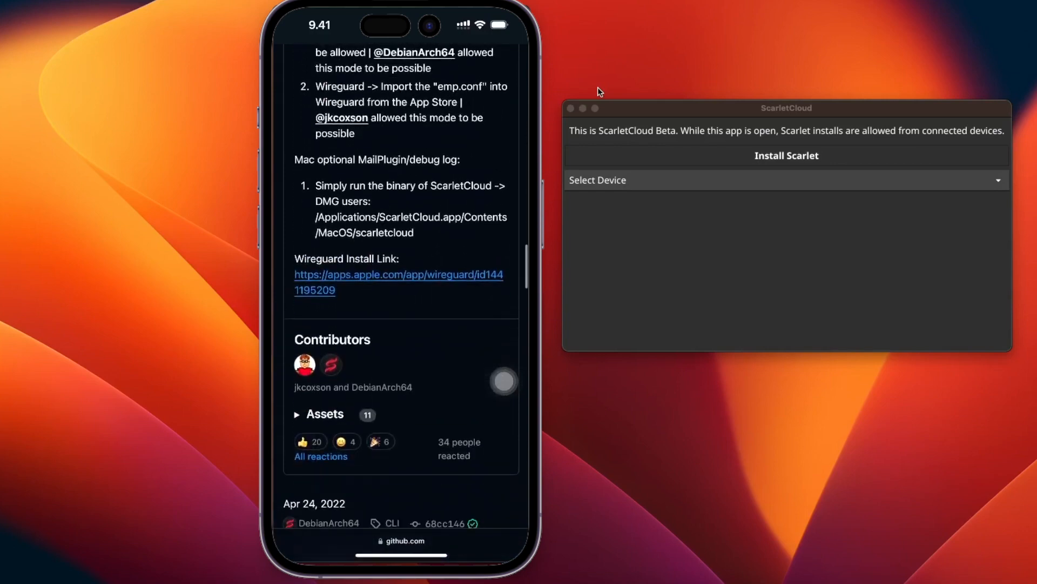
pyautogui.click(319, 414)
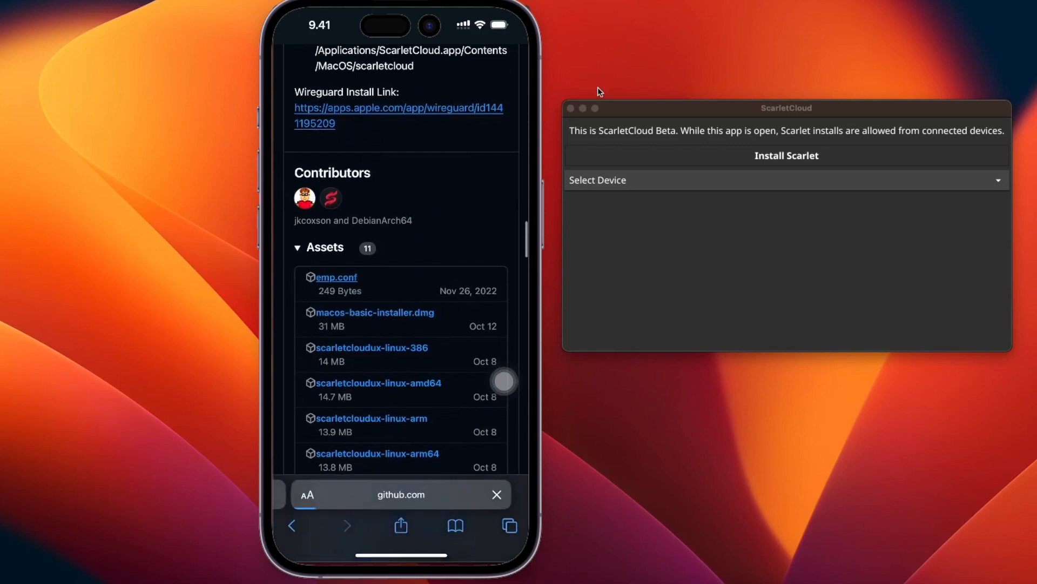
pyautogui.click(336, 277)
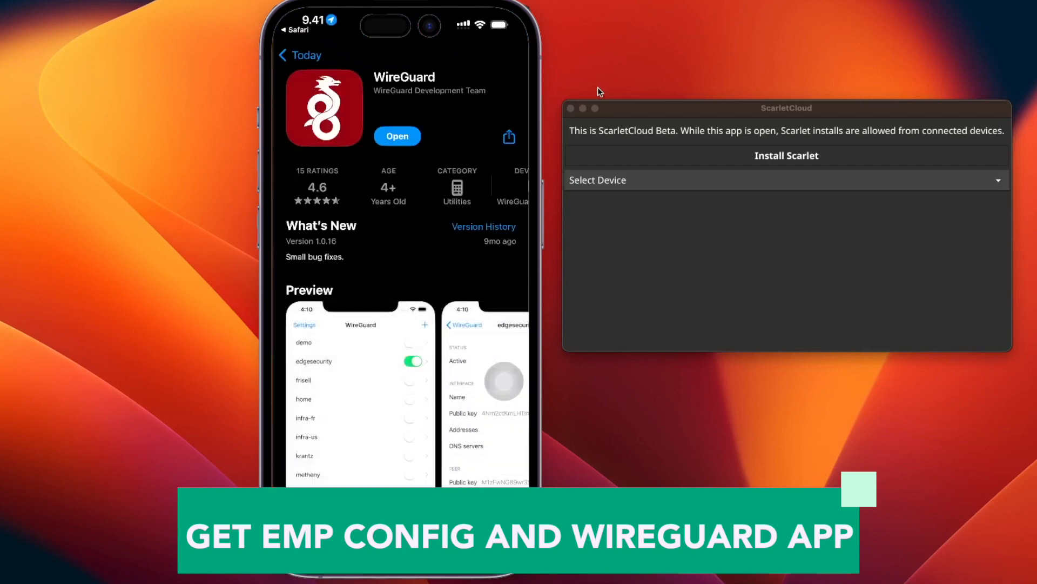
# - Add a new WireGuard tunnel from a file, searching for the emp config
pyautogui.click(397, 135)
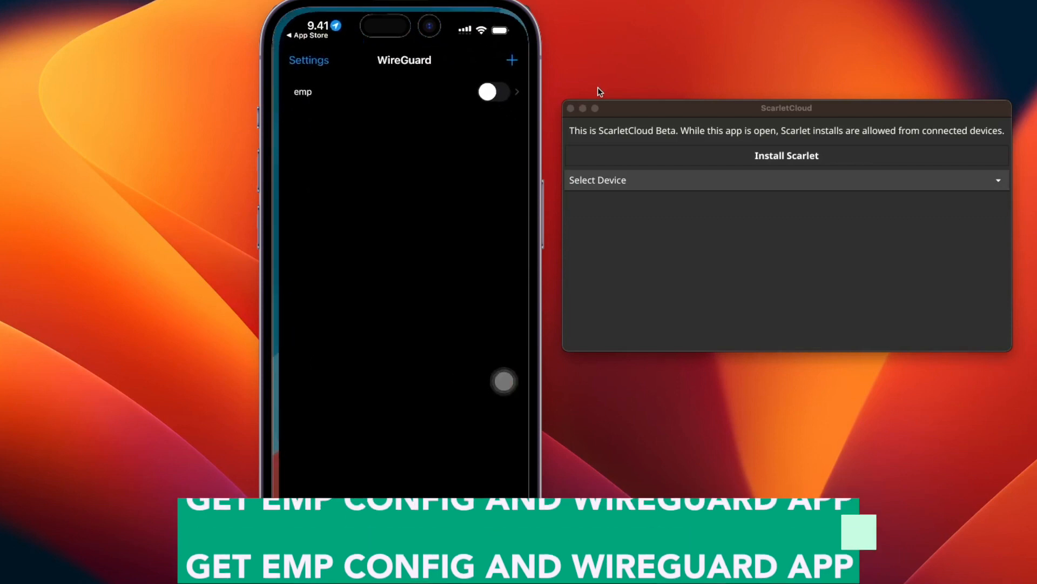
pyautogui.click(511, 59)
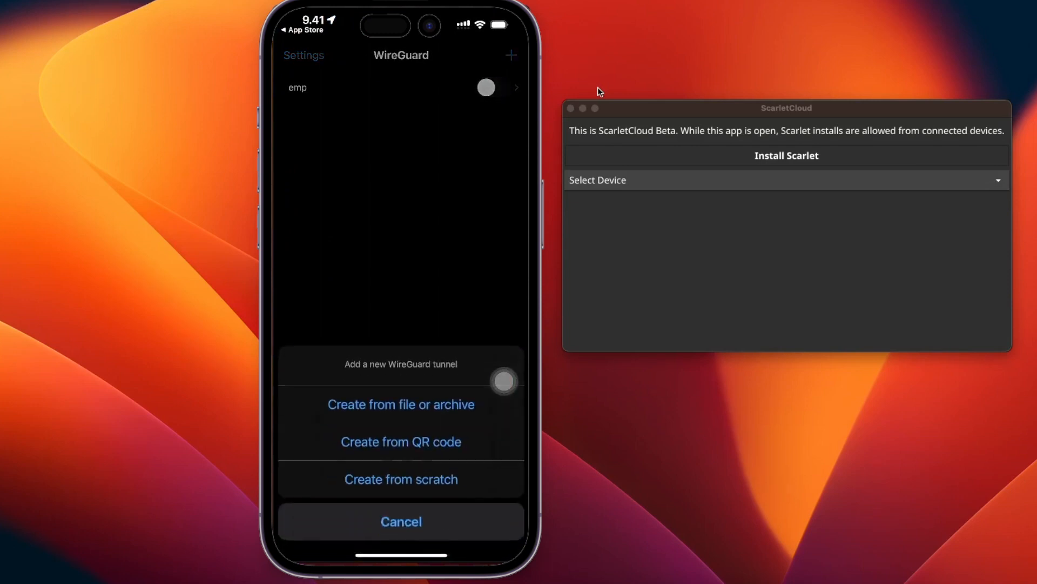
pyautogui.click(401, 404)
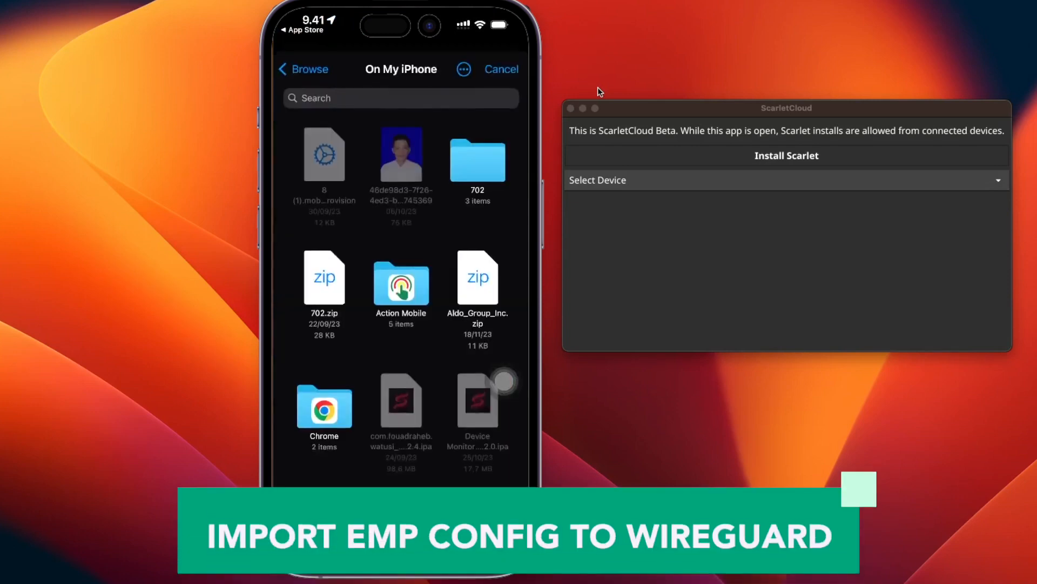
pyautogui.write('Em')
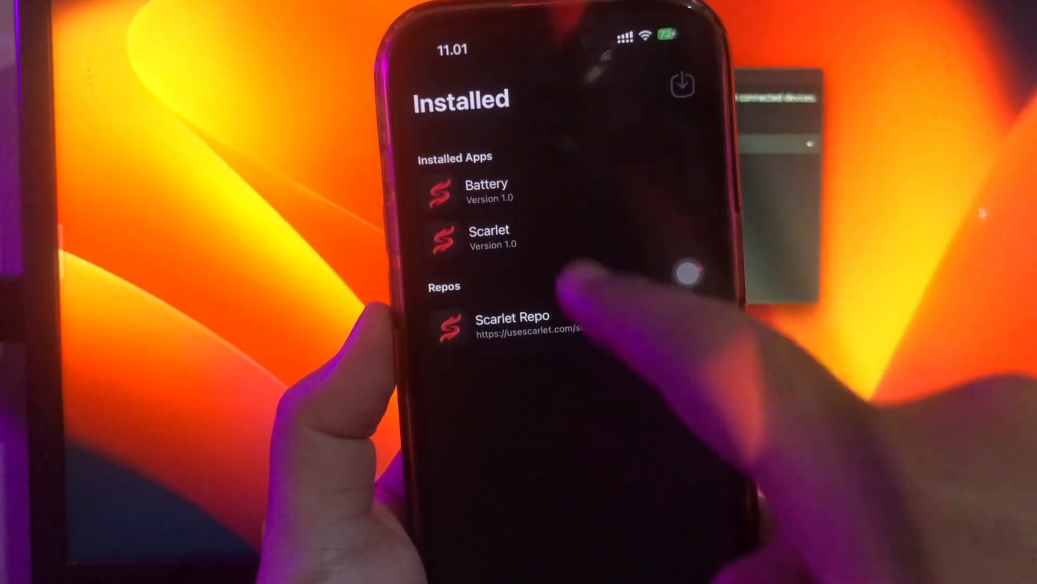
# - Show the installed Scarlet app's 7-day expiration sheet with Refresh and JIT Launch
pyautogui.click(490, 230)
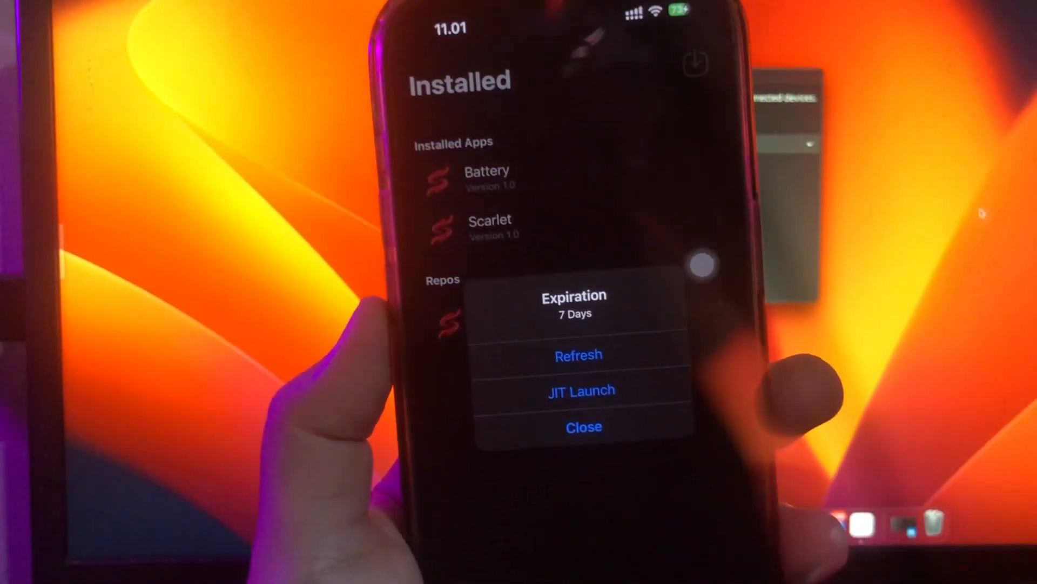